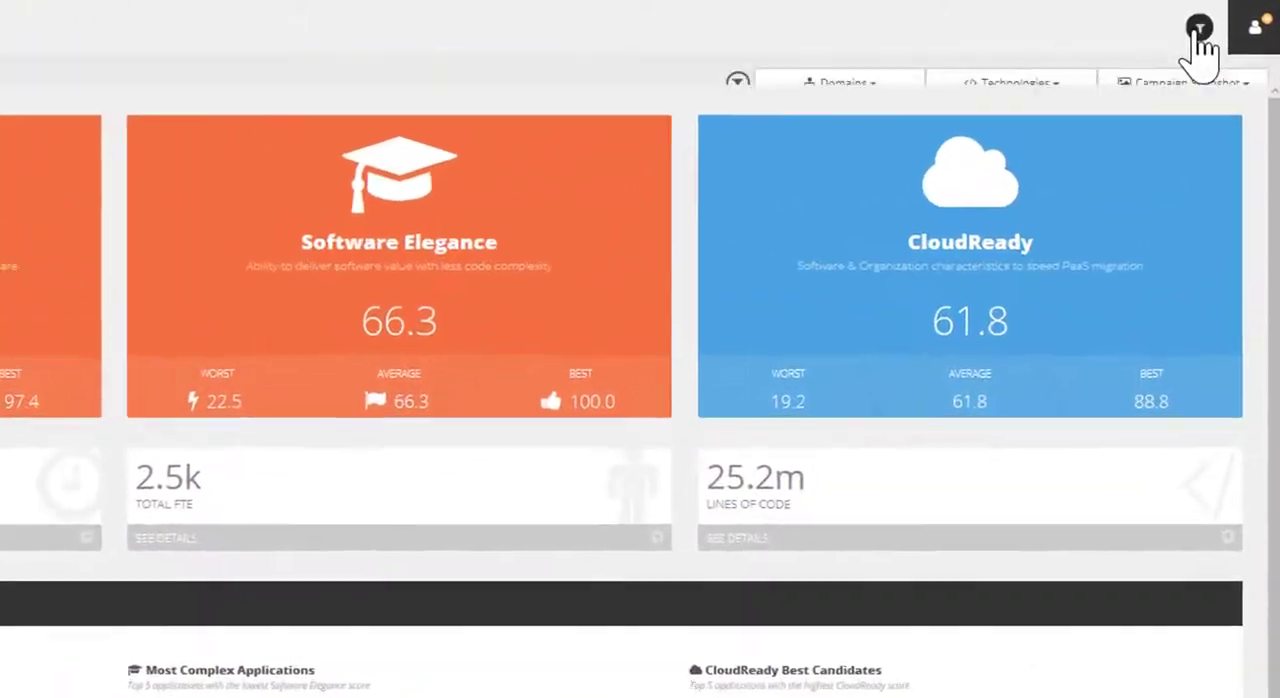
# Restrict the dashboard to the Customer Facing Products domain via the Domains filter
pyautogui.click(778, 100)
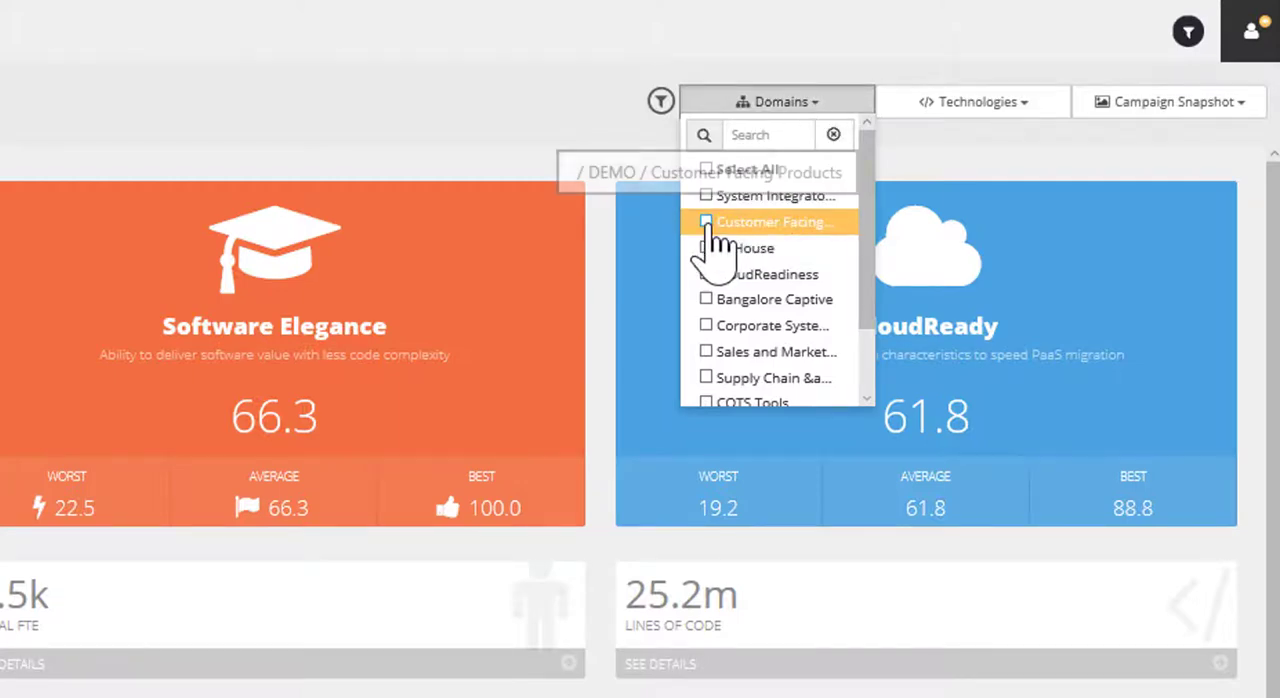
pyautogui.click(708, 222)
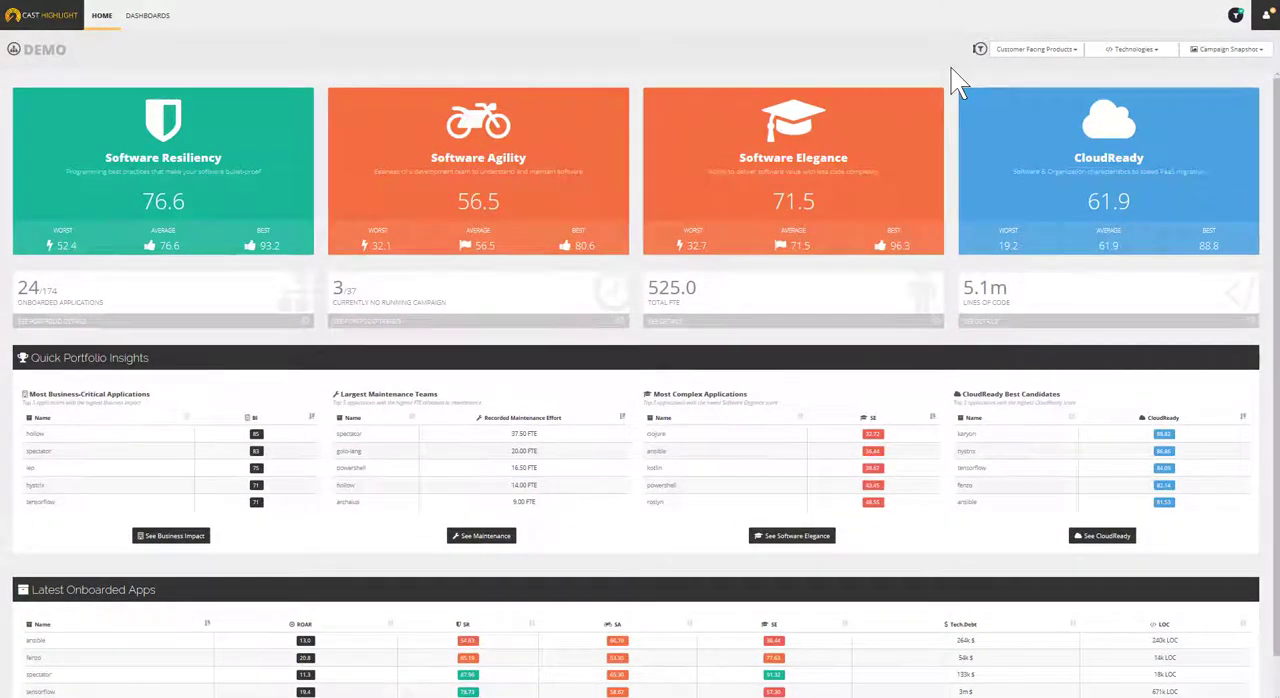
# Show the Technologies filter list of languages (ABAP, C/C++, Cobol, Java)
pyautogui.click(1132, 48)
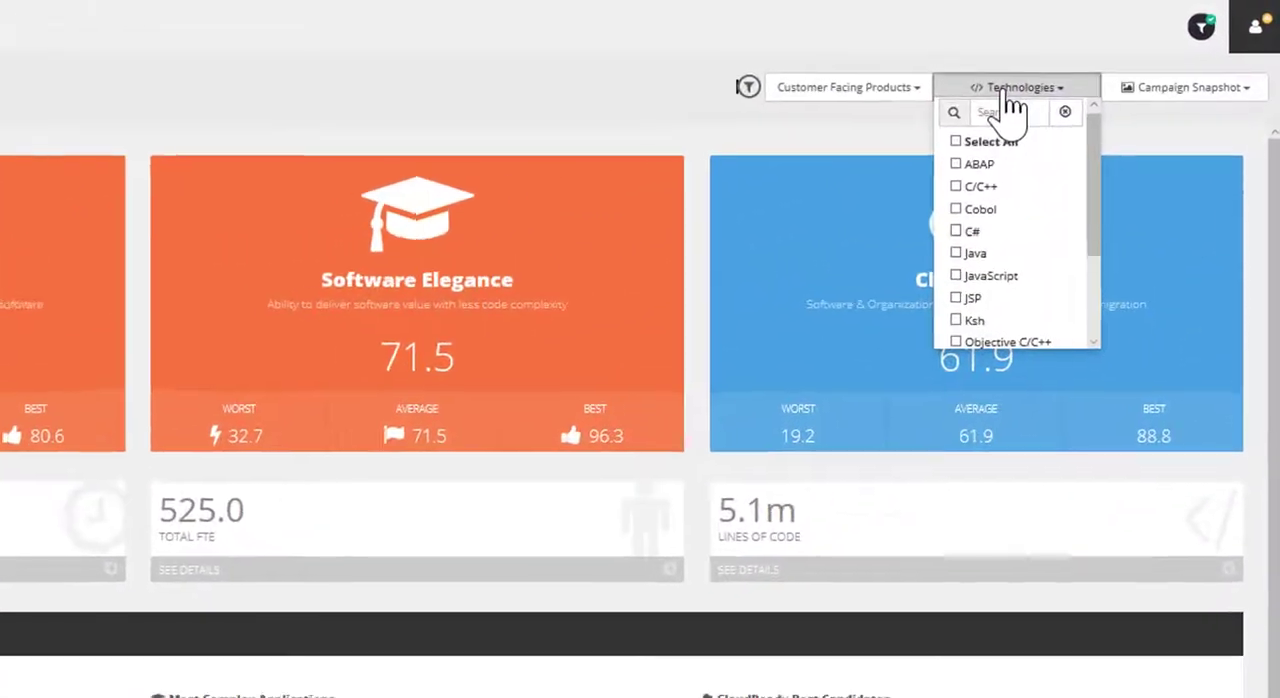